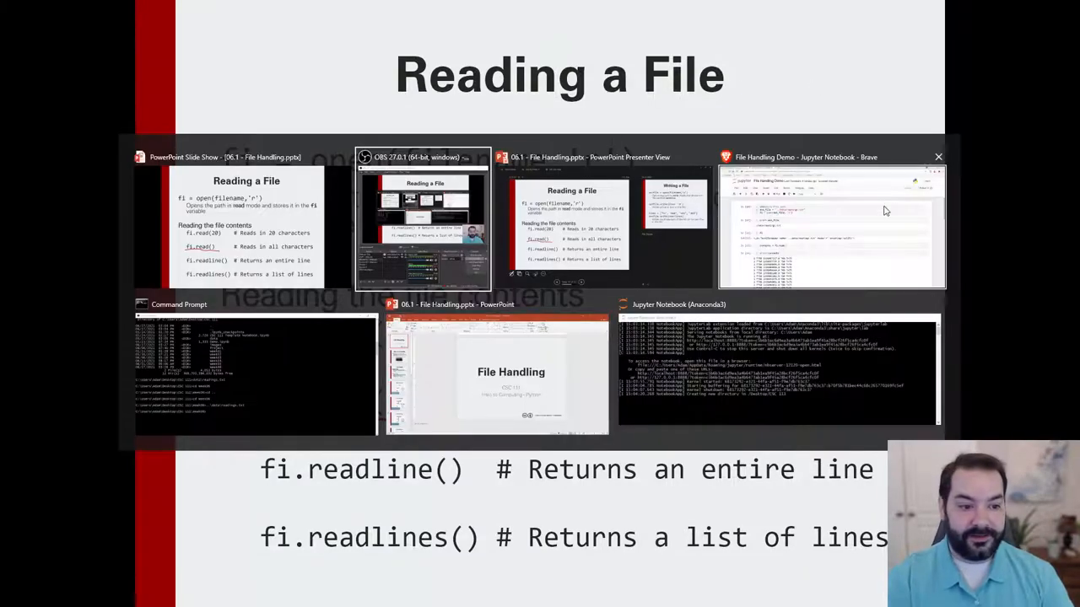
# Bring the 'File Handling Demo' Jupyter notebook window in Brave to the front.
pyautogui.click(831, 225)
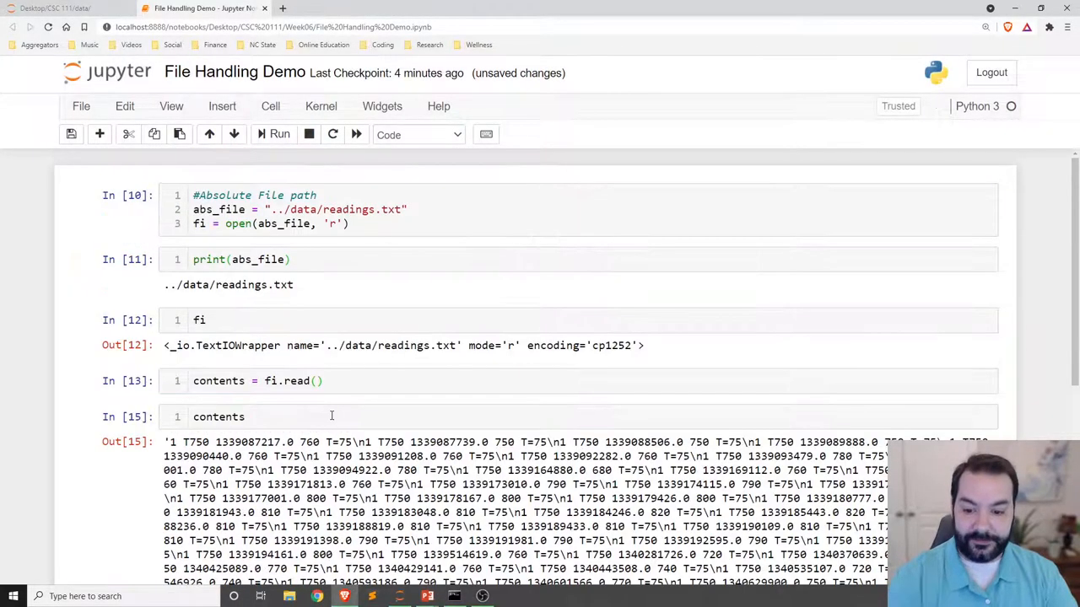
# Scroll down to the contents cell that reads the readings file with readlines.
pyautogui.scroll(-3)
pyautogui.write('lines')
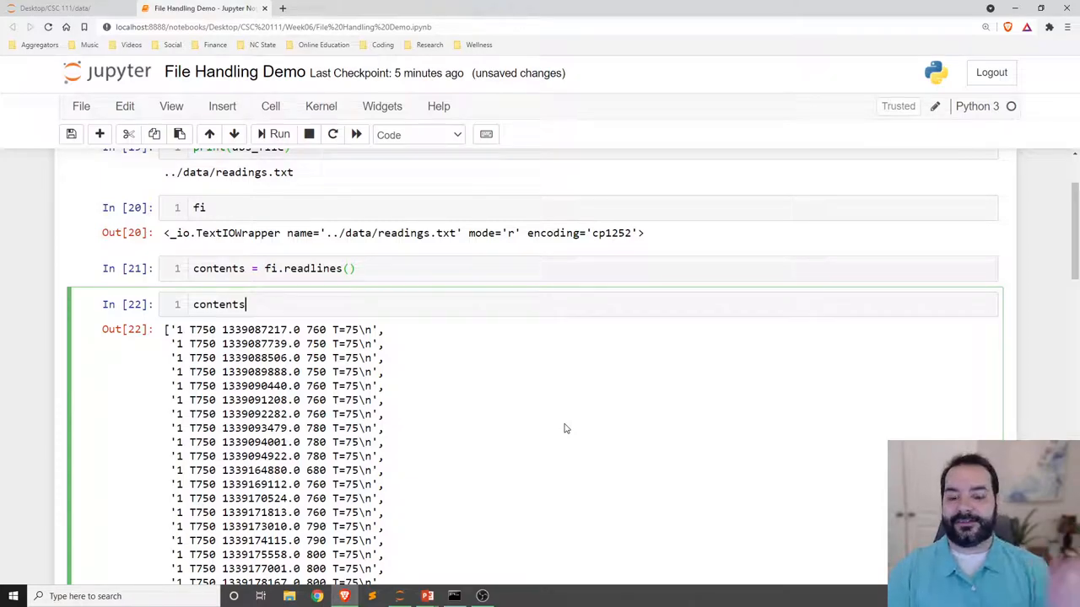
# Slice contents with [:5] and run the cell to show the first five lines.
pyautogui.write('[]')
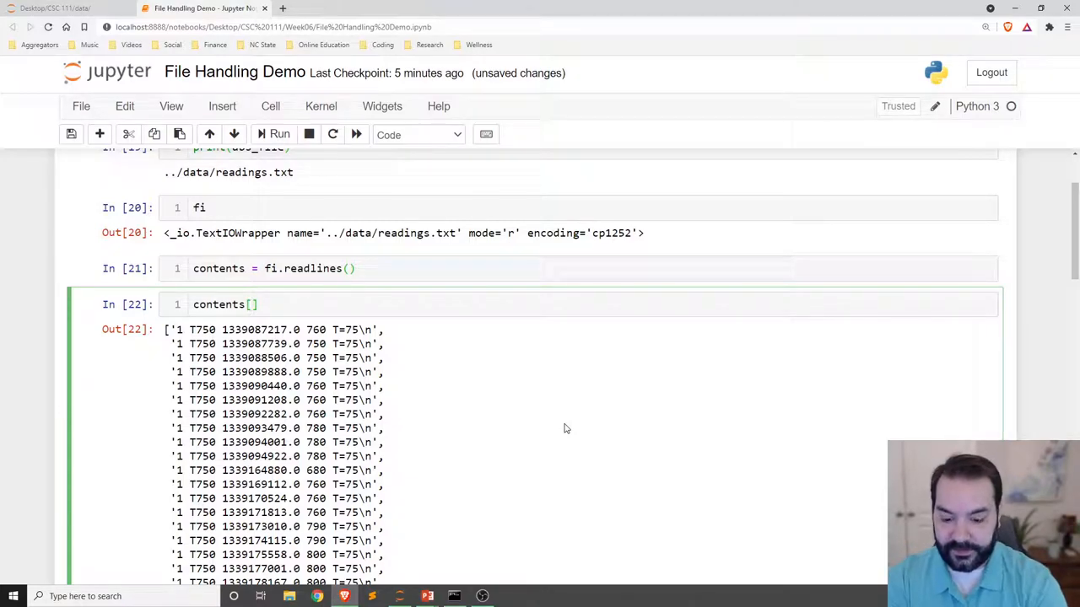
pyautogui.write(':5')
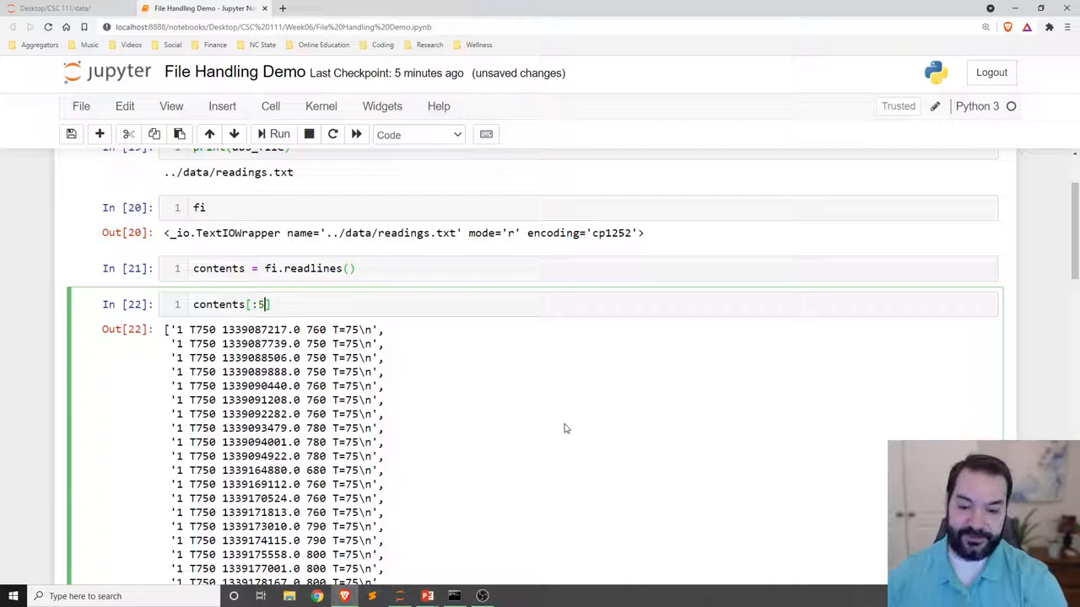
pyautogui.click(279, 134)
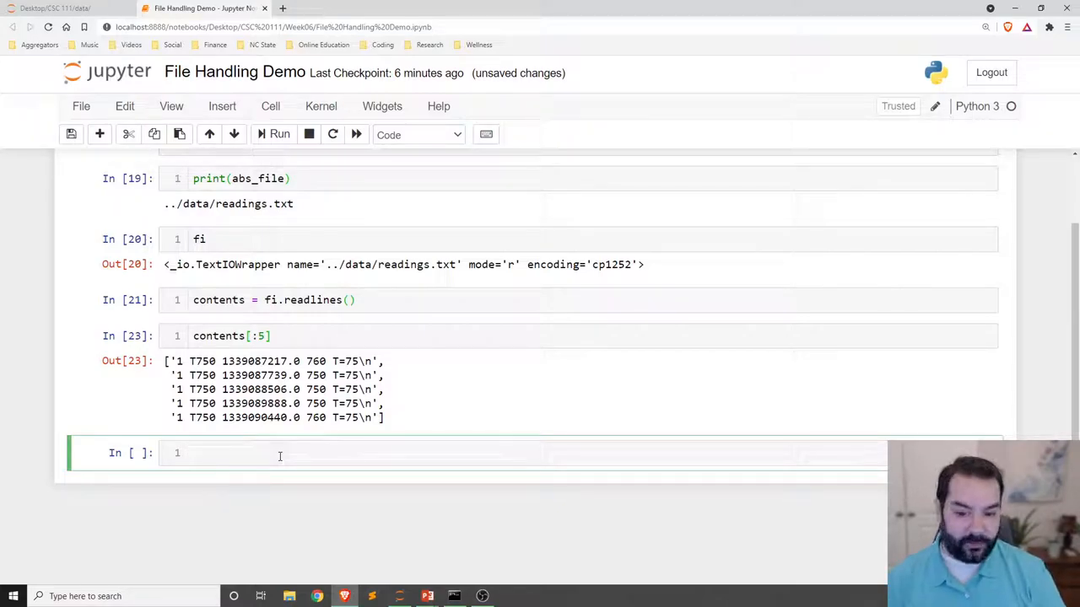
# Highlight the temperature value 760 in the first line, then edit the empty cell below.
pyautogui.doubleClick(317, 361)
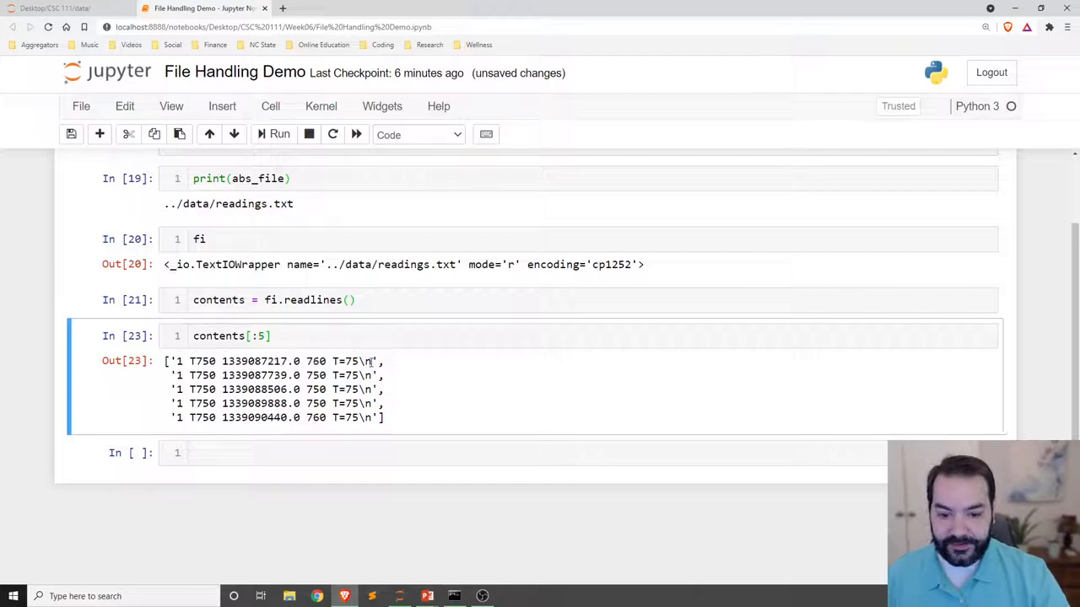
pyautogui.doubleClick(363, 361)
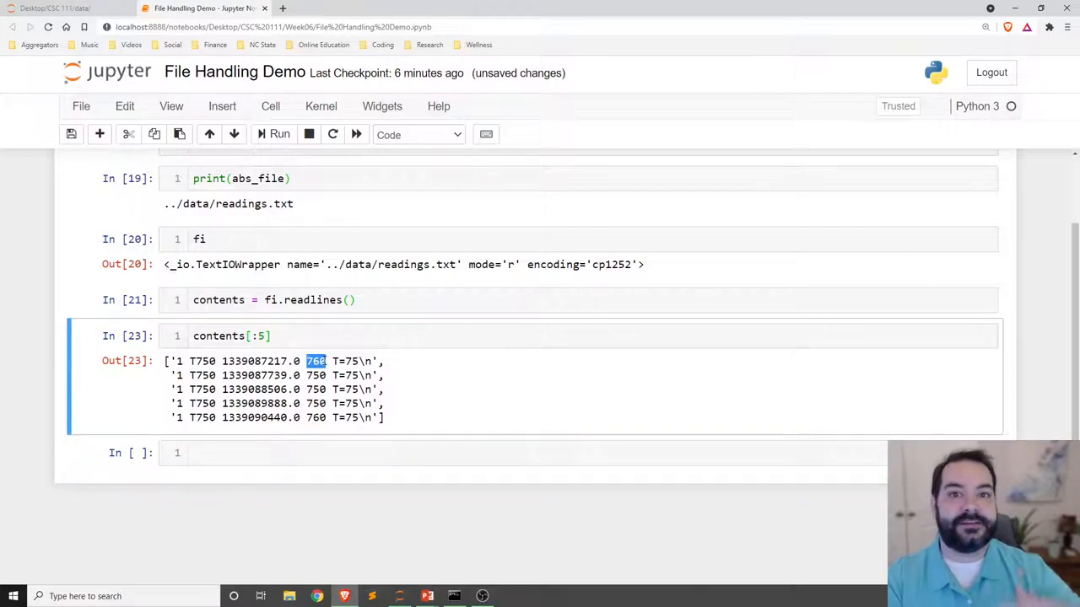
pyautogui.click(293, 453)
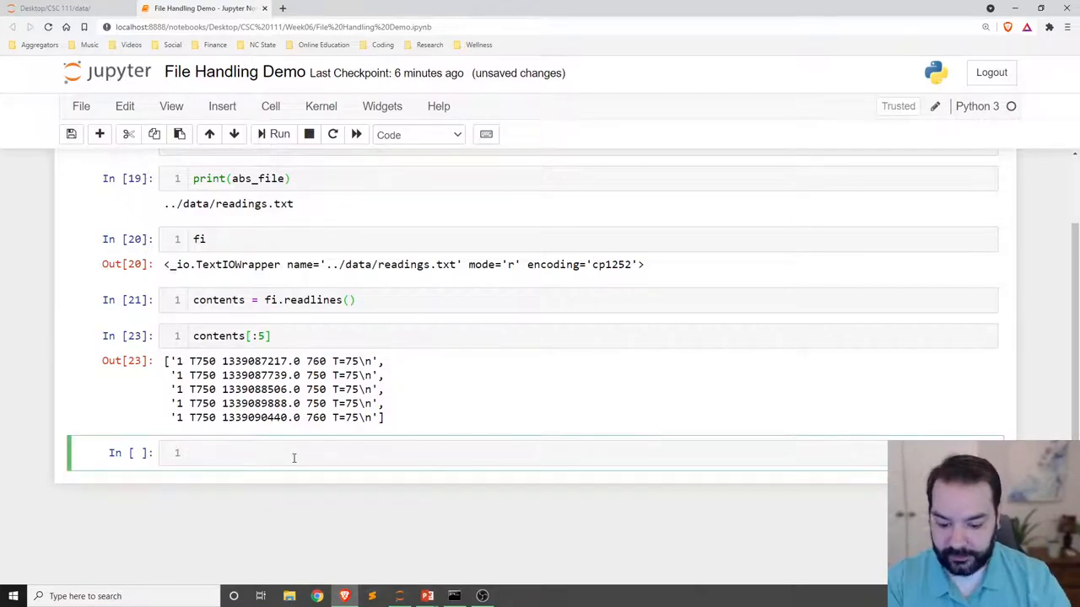
# Start a loop 'for row in contents:' that splits each row into line.
pyautogui.write('temperates = [')
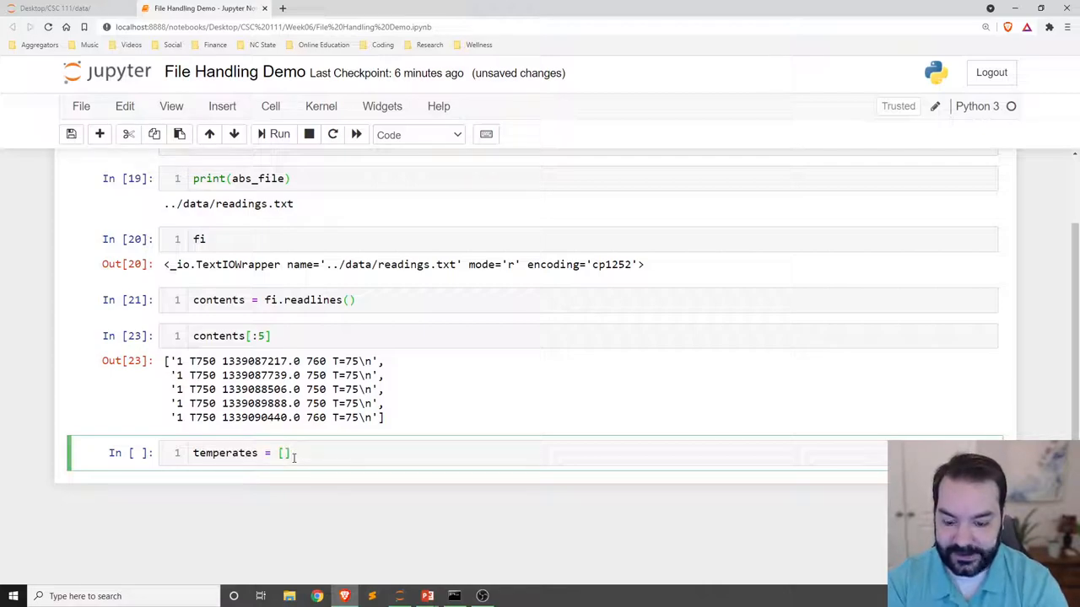
pyautogui.write('for')
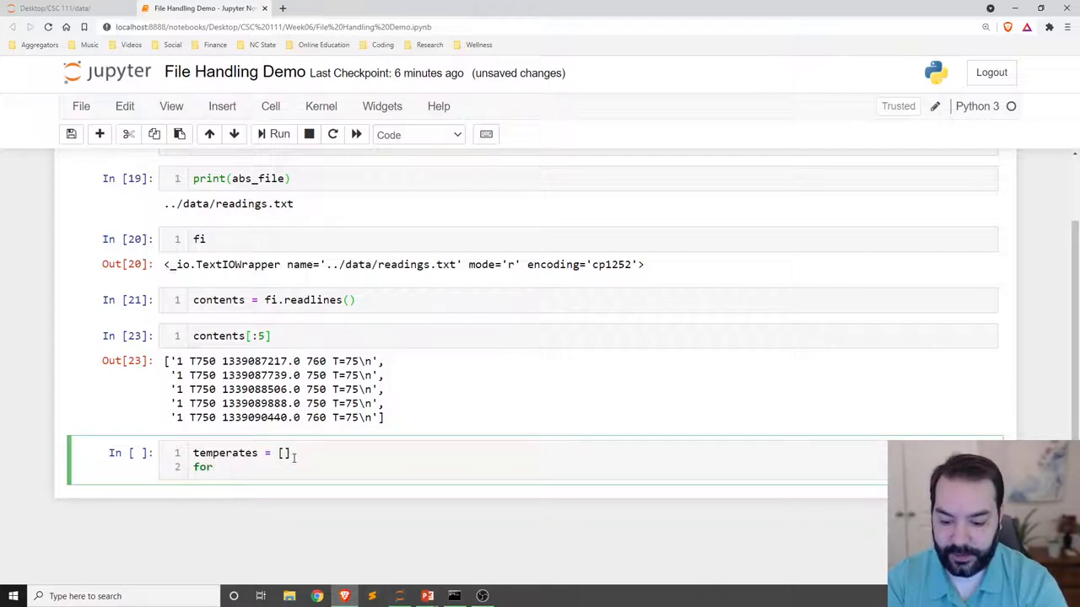
pyautogui.write('row in con')
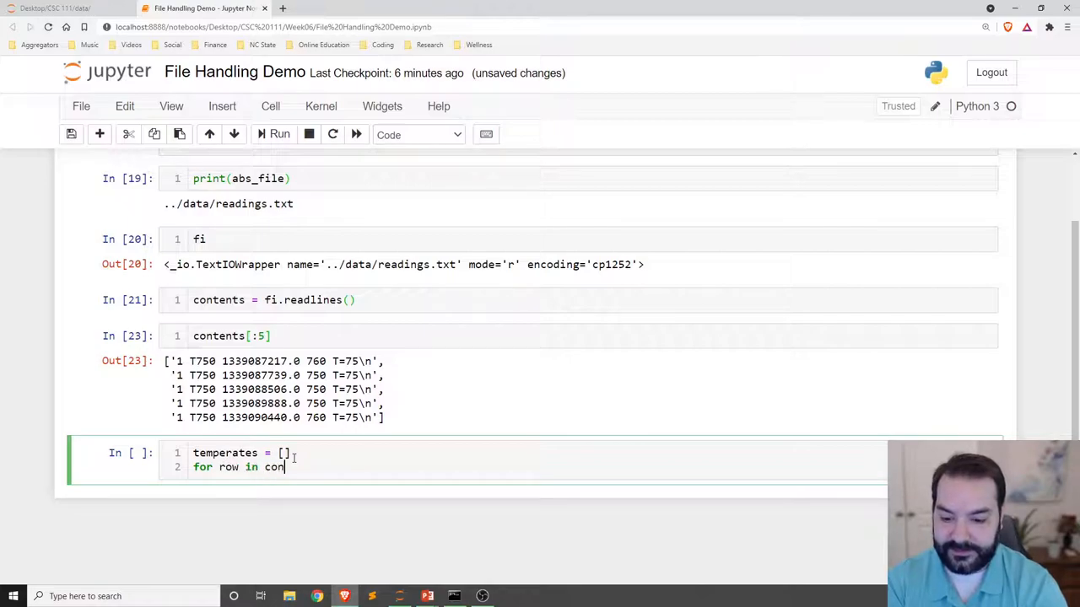
pyautogui.write('tents:')
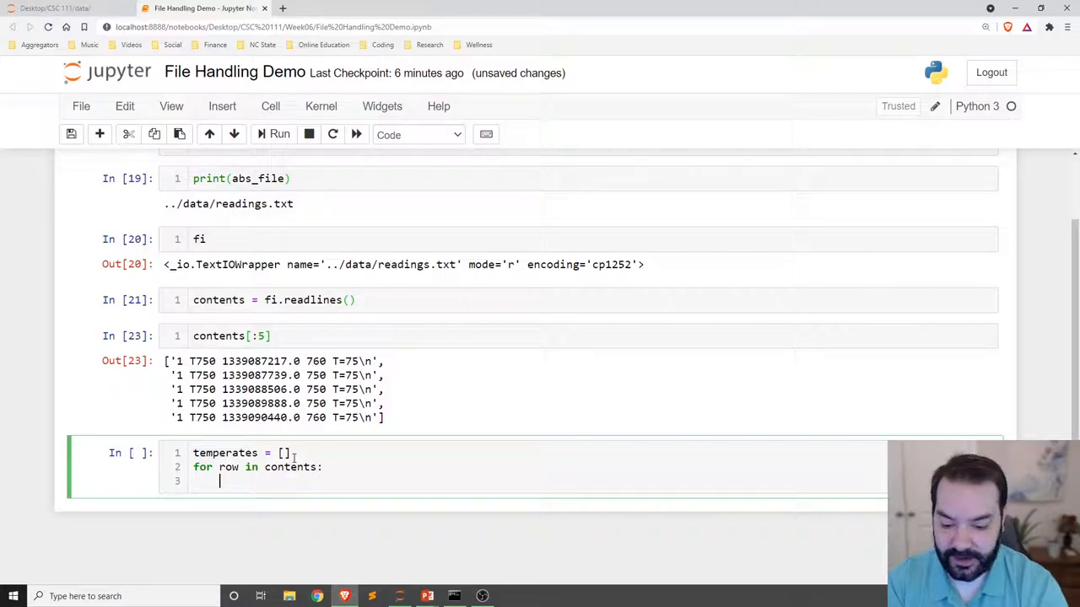
pyautogui.write('line = row.spli')
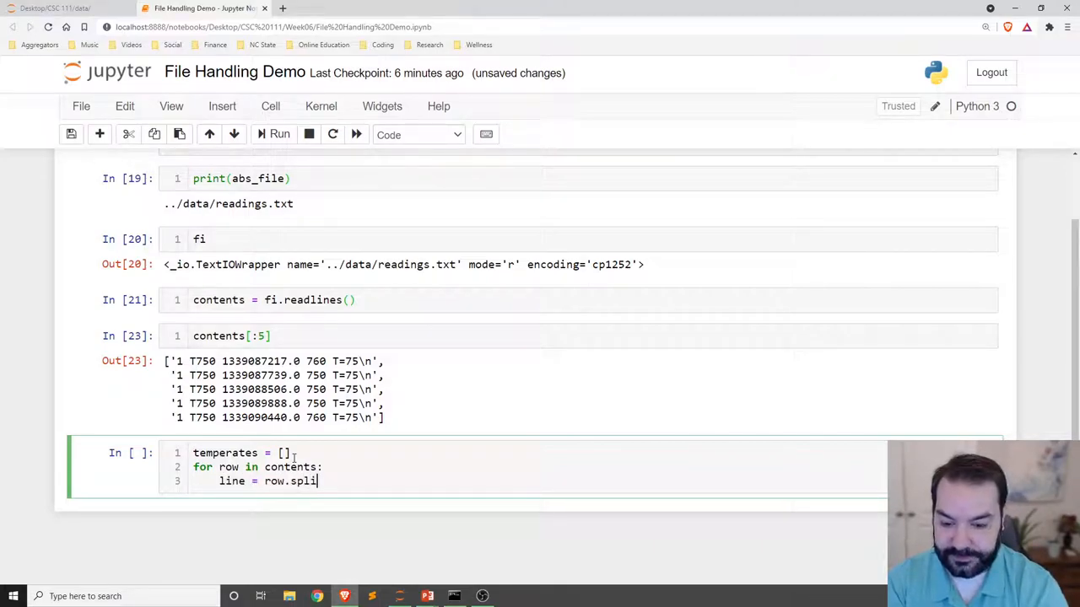
pyautogui.write('()')
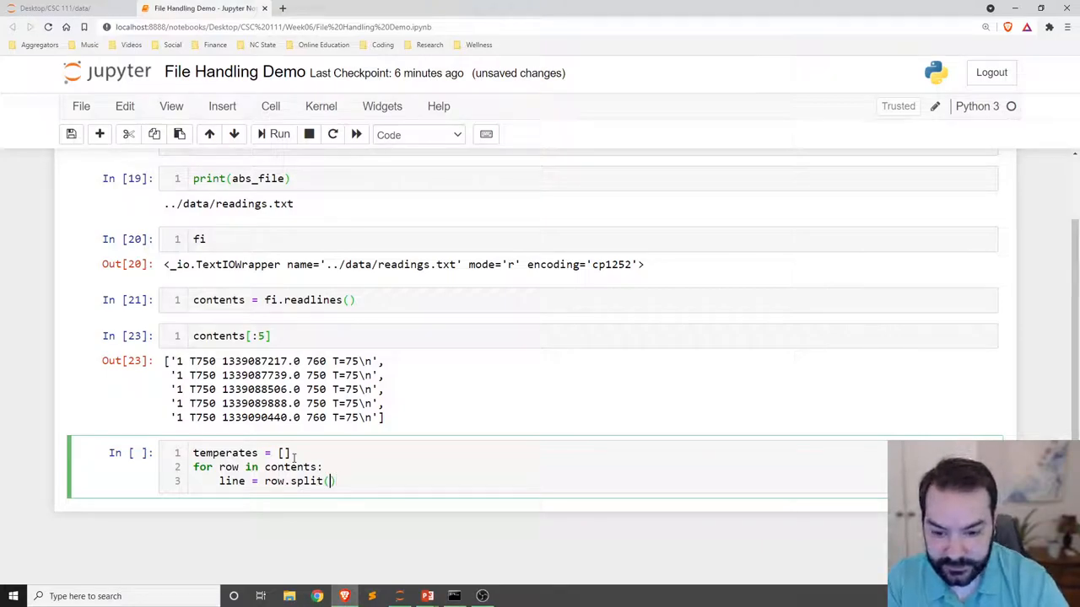
pyautogui.press('enter')
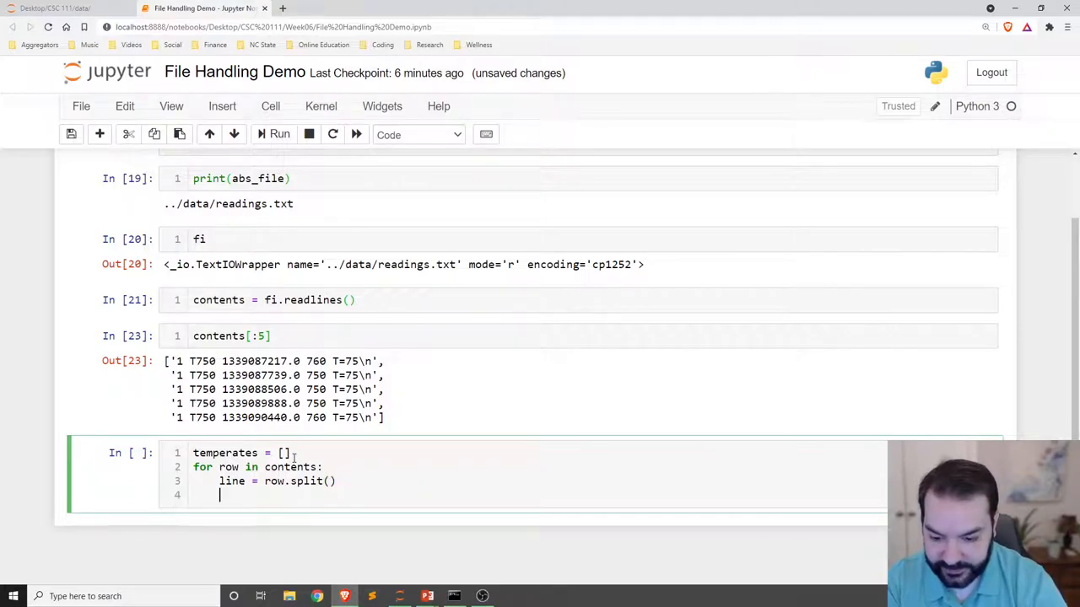
# Append int(line[3]) to the temperature list inside the loop body.
pyautogui.write('temp = li')
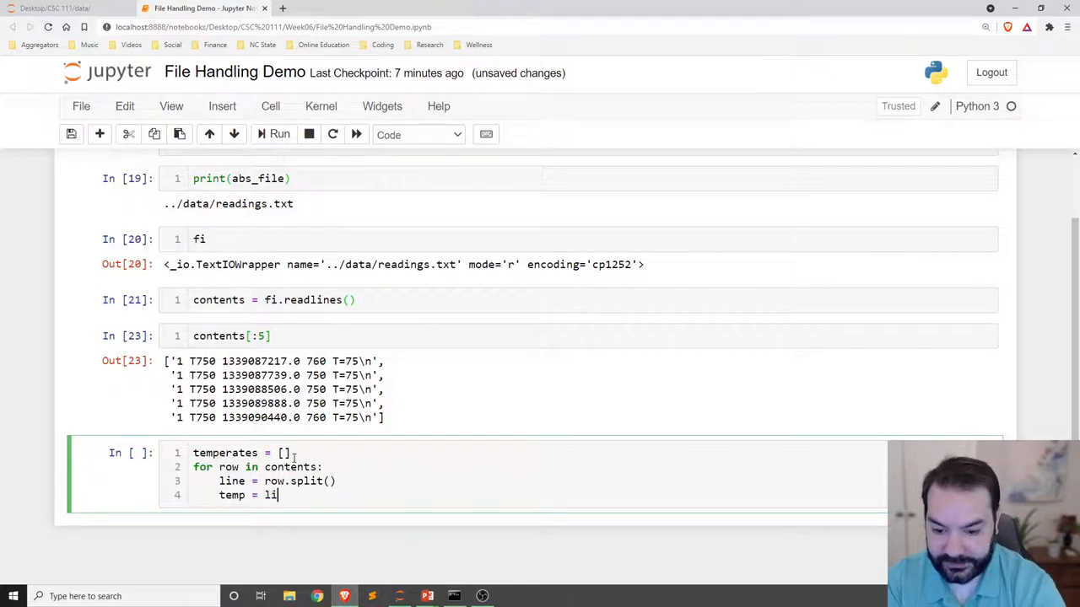
pyautogui.write('ne[]')
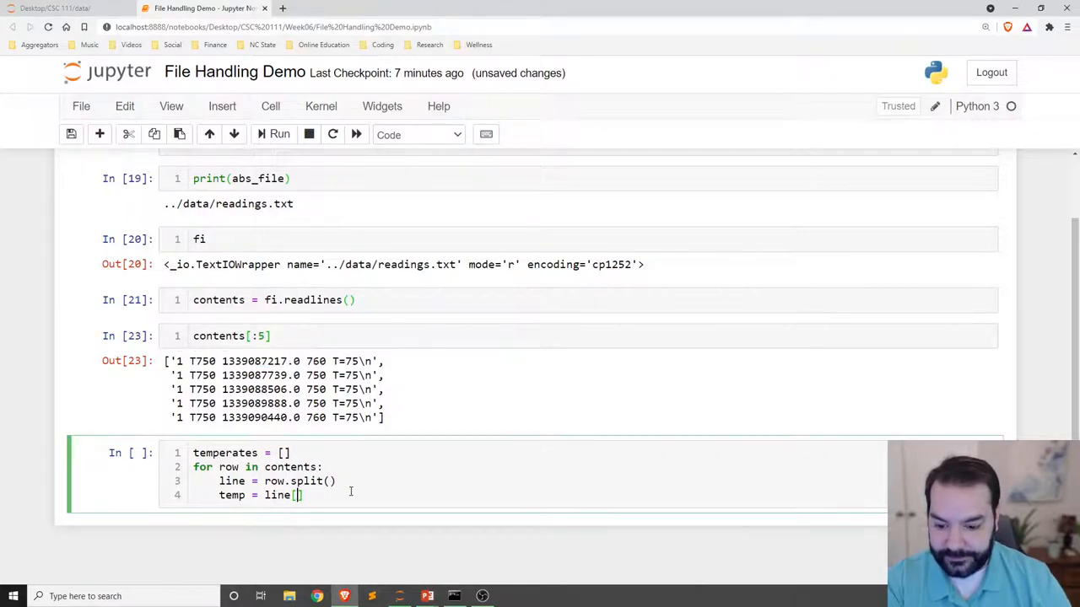
pyautogui.write('3')
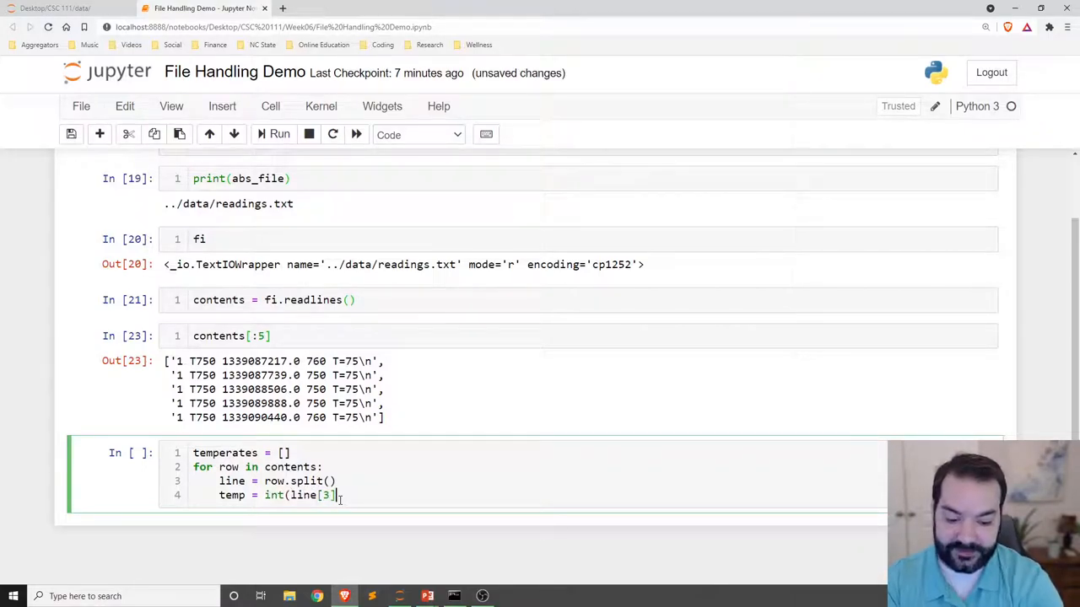
pyautogui.write('temperates.append(temp')
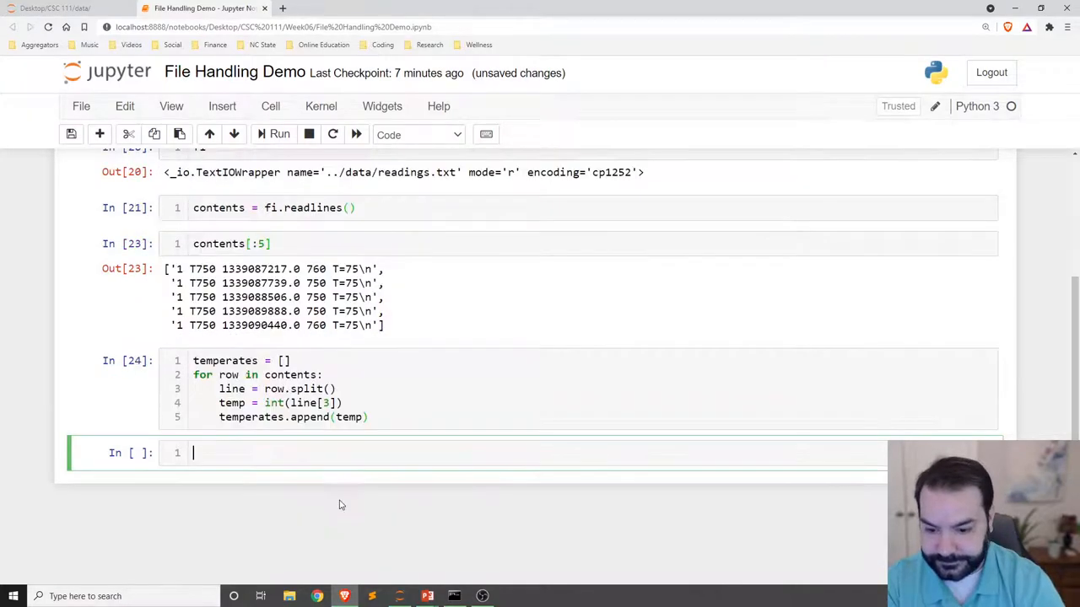
pyautogui.write('temperatures[:5')
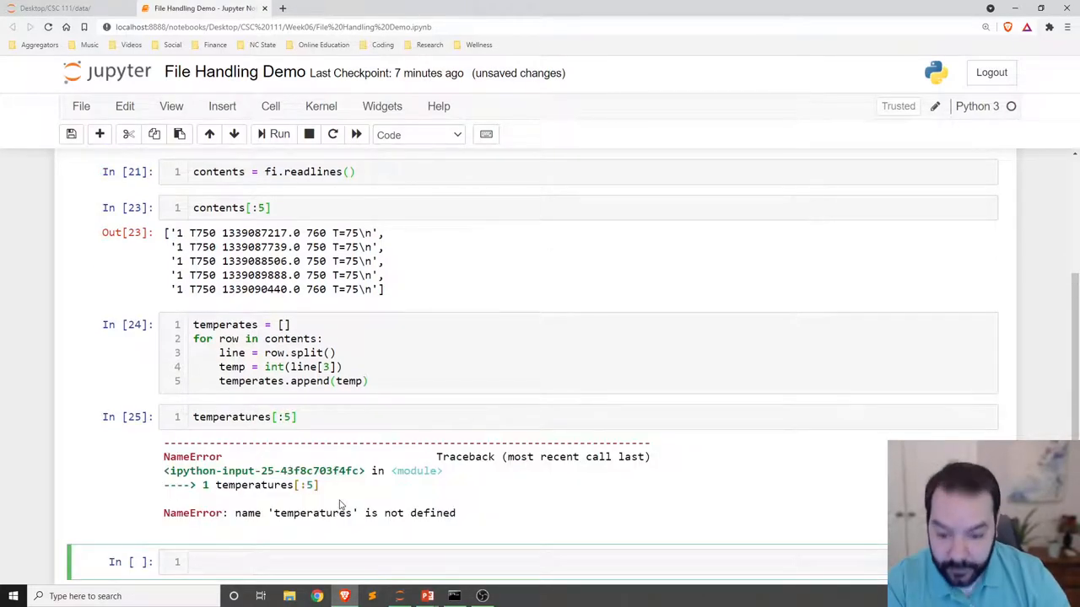
# Rename the list to temperatures in the loop cell and re-run it with the preview.
pyautogui.click(258, 417)
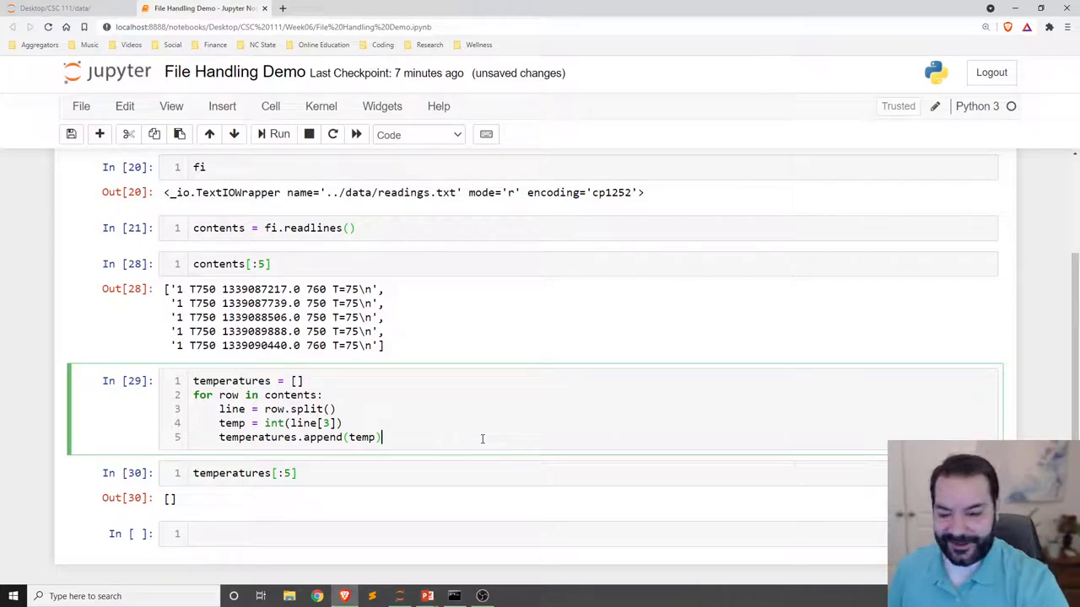
pyautogui.click(279, 134)
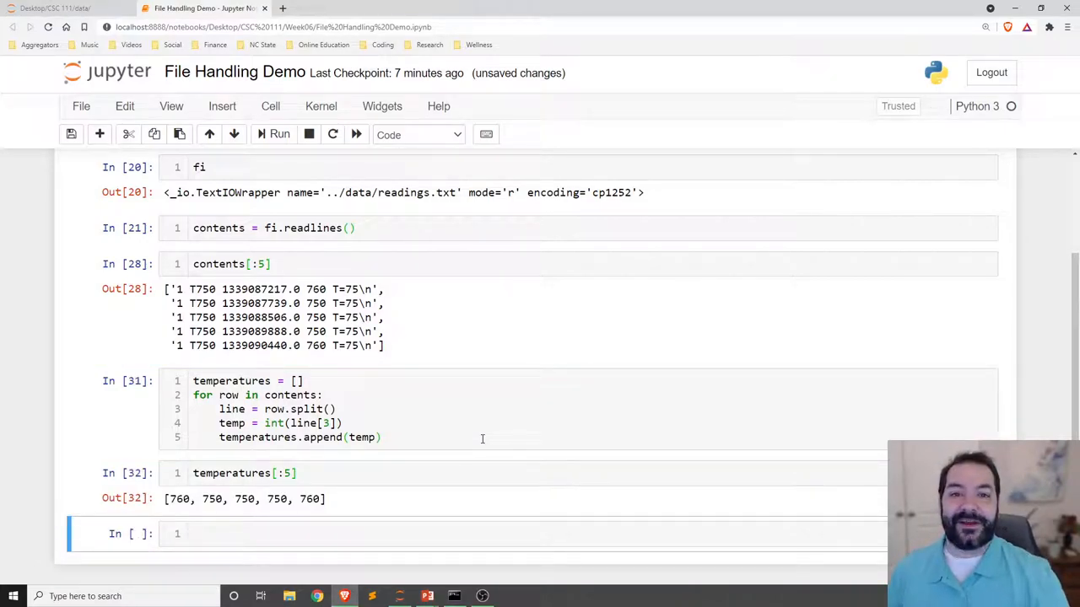